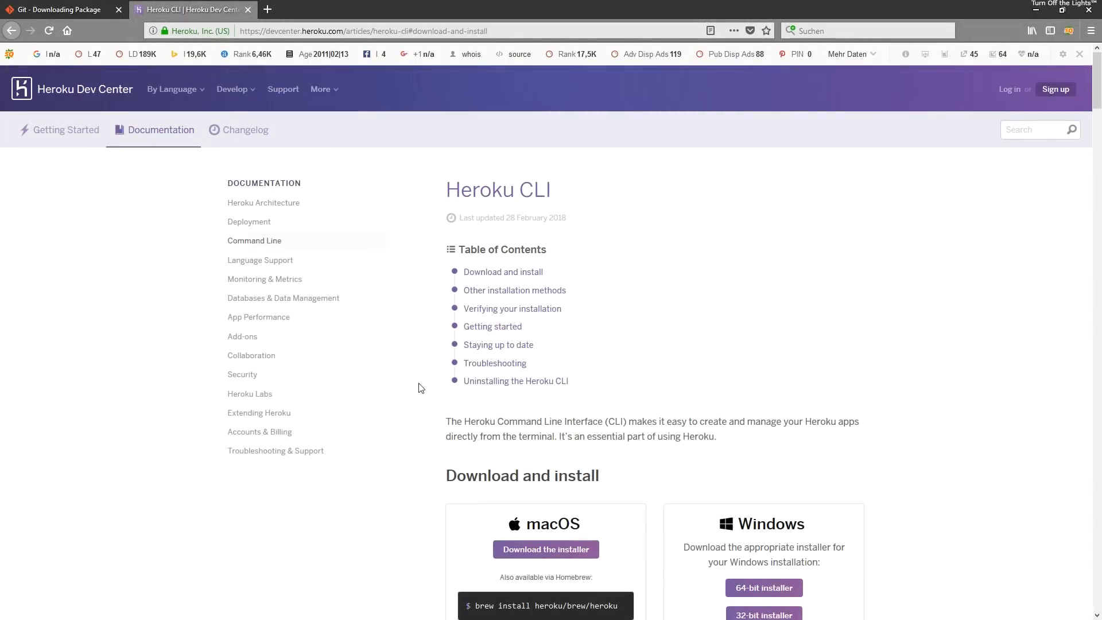
# Download the Windows 64-bit Heroku CLI installer from Dev Center, then view the Git homepage
pyautogui.scroll(-3)
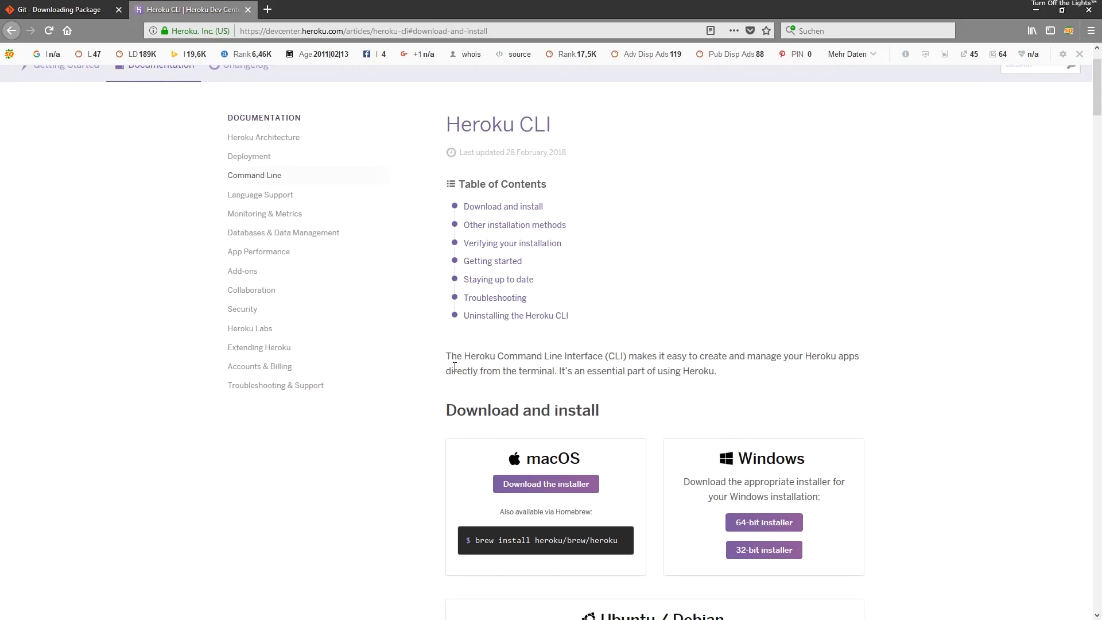
pyautogui.scroll(-3)
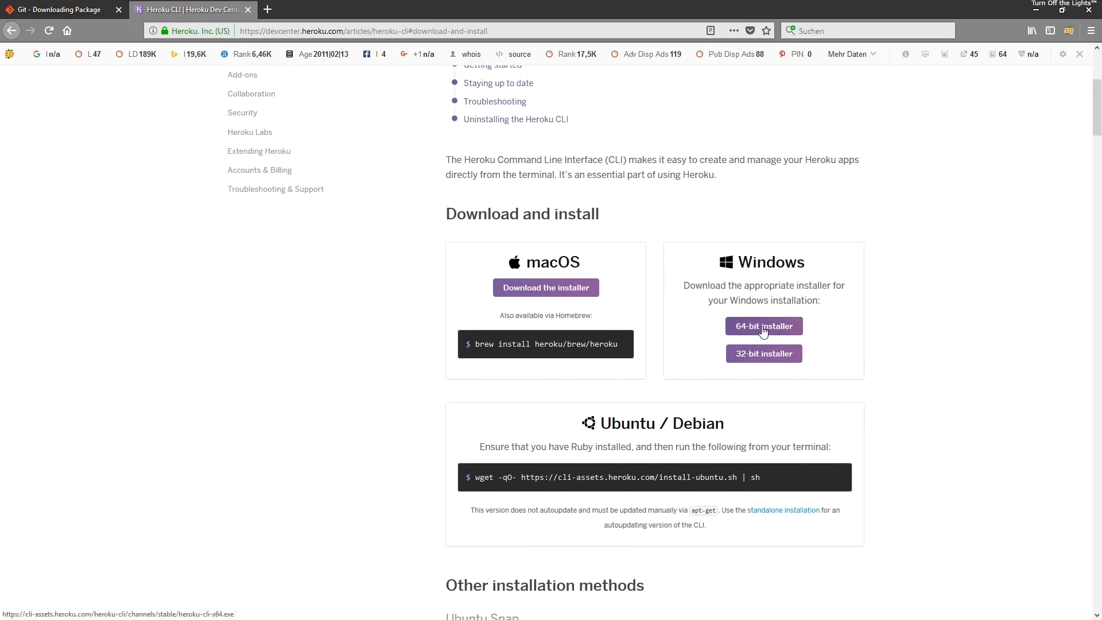
pyautogui.click(57, 9)
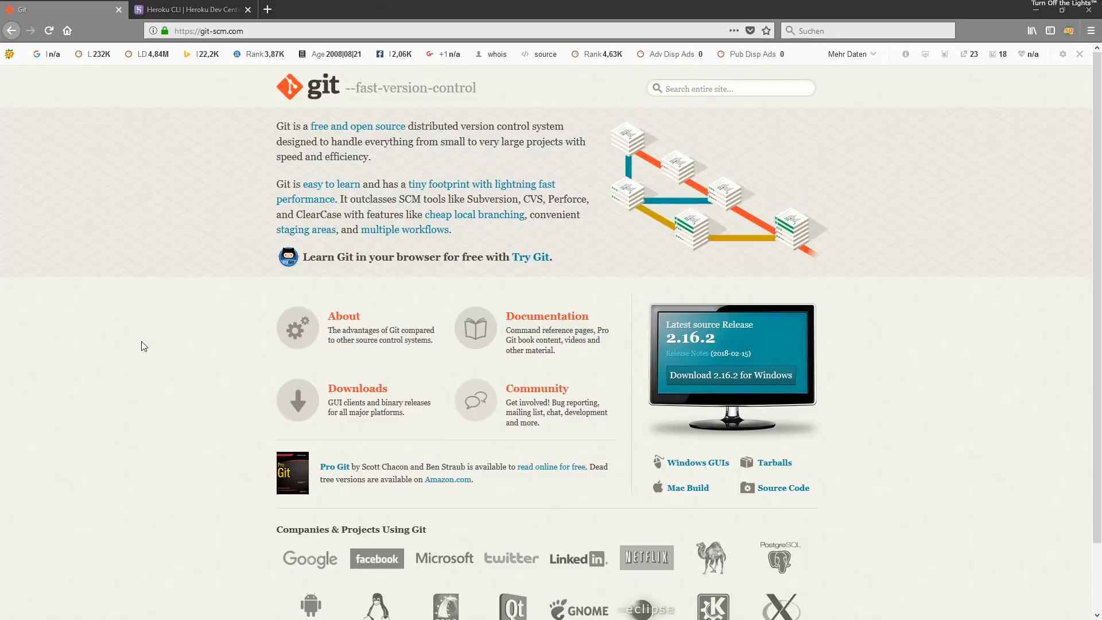
pyautogui.scroll(-3)
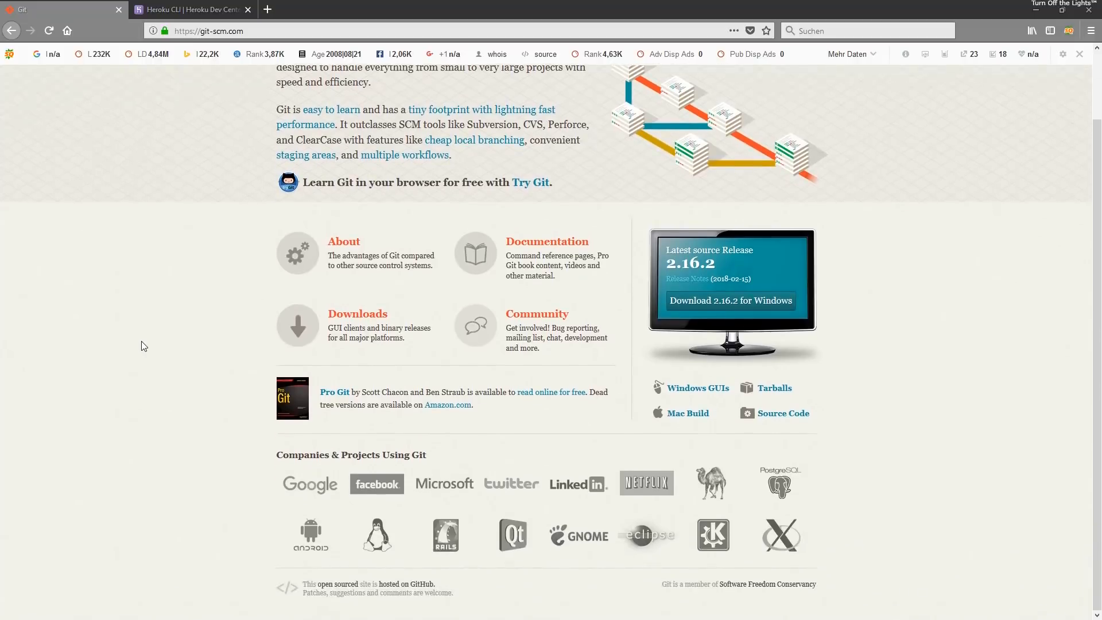
pyautogui.click(730, 301)
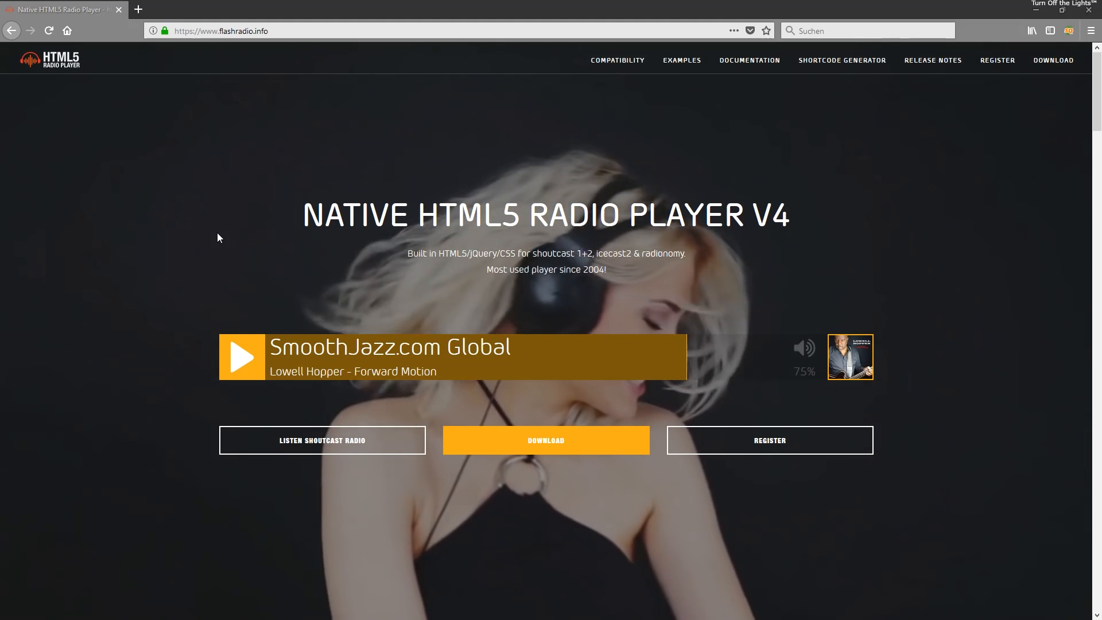
# Show the CORS Proxy Values help popup from the Shortcode Generator's Advanced Settings
pyautogui.click(842, 59)
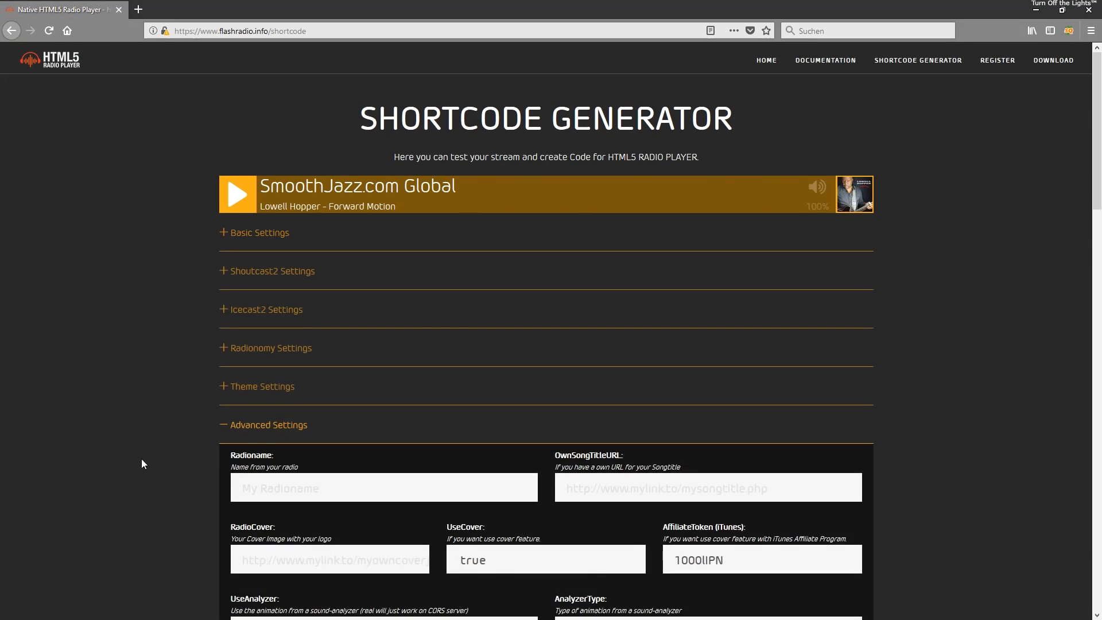
pyautogui.scroll(-3)
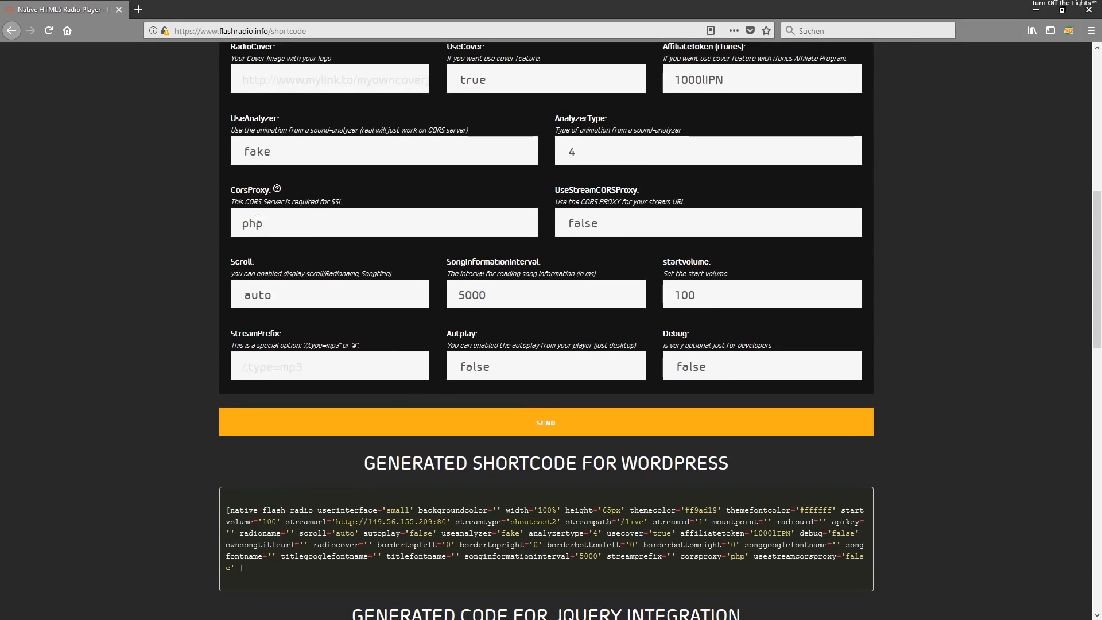
pyautogui.click(277, 189)
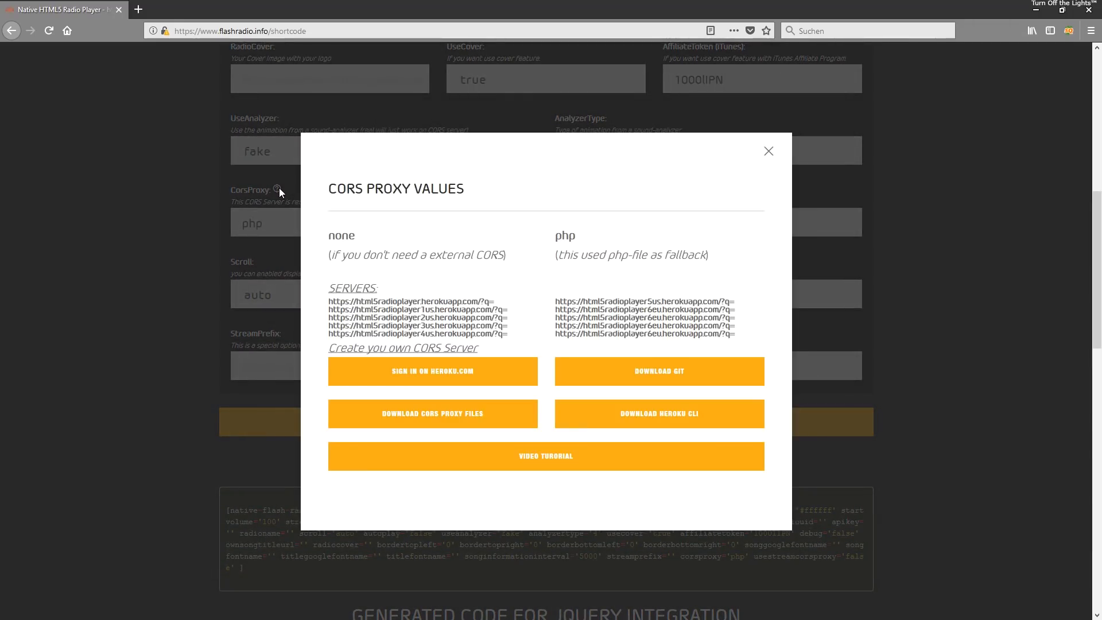
pyautogui.moveTo(650, 434)
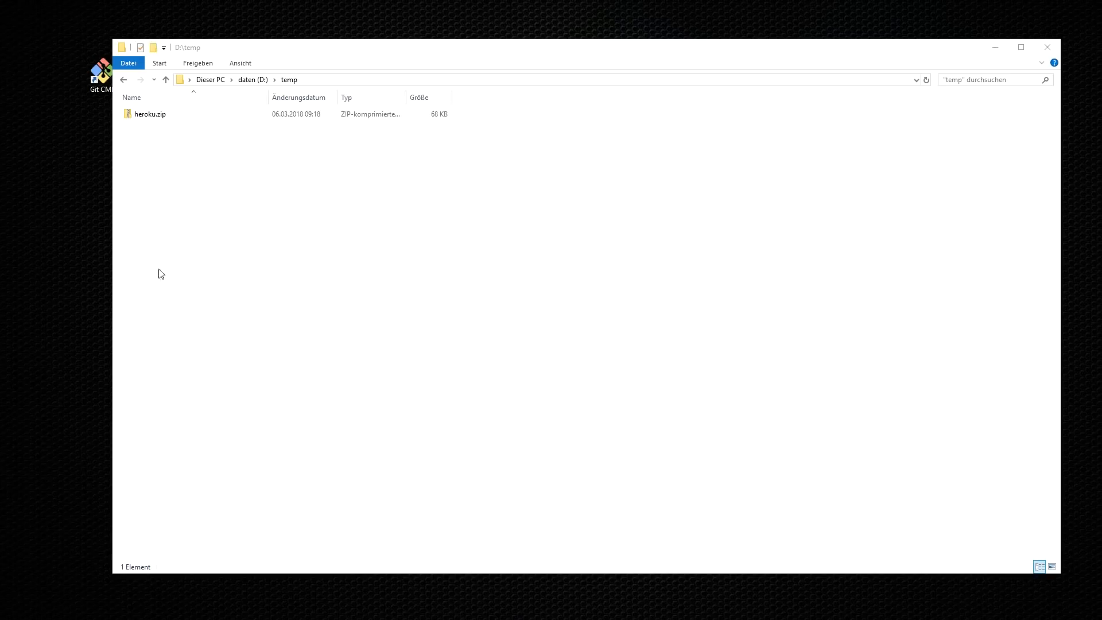
# Handle heroku.zip in D:\temp through its right-click context menu
pyautogui.rightClick(149, 114)
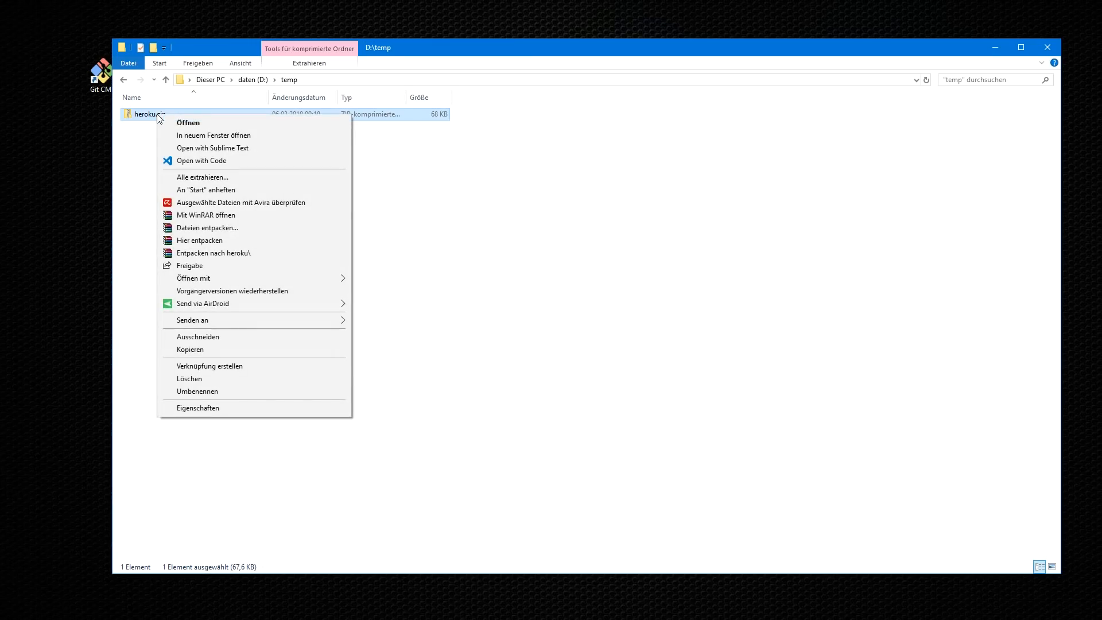
pyautogui.click(214, 243)
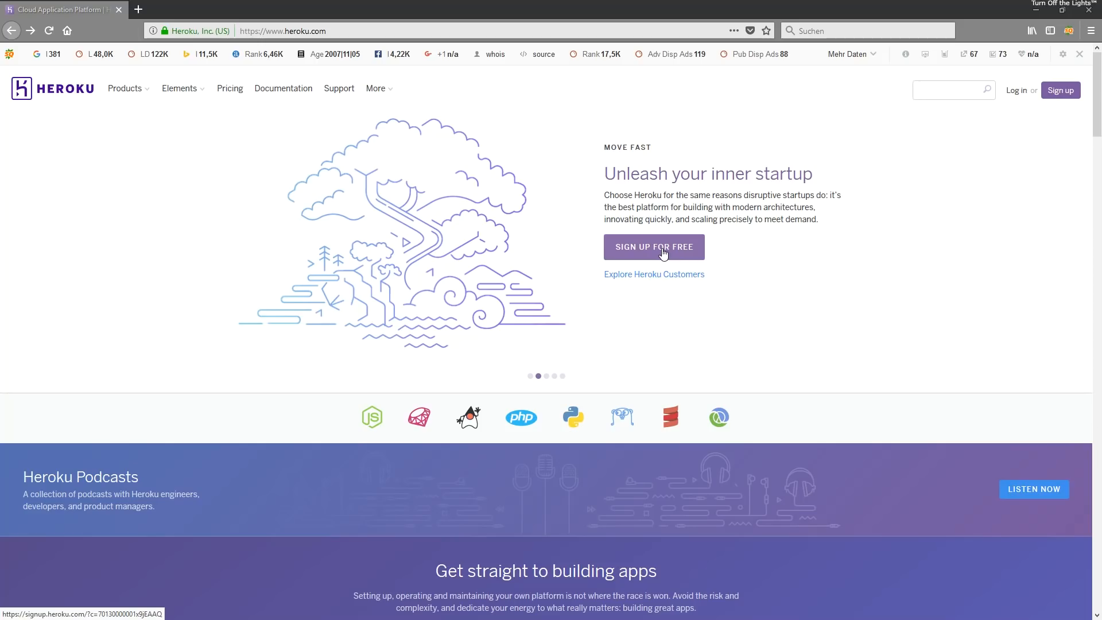
# Sign up for a free Heroku account and land on the empty personal apps dashboard
pyautogui.click(654, 247)
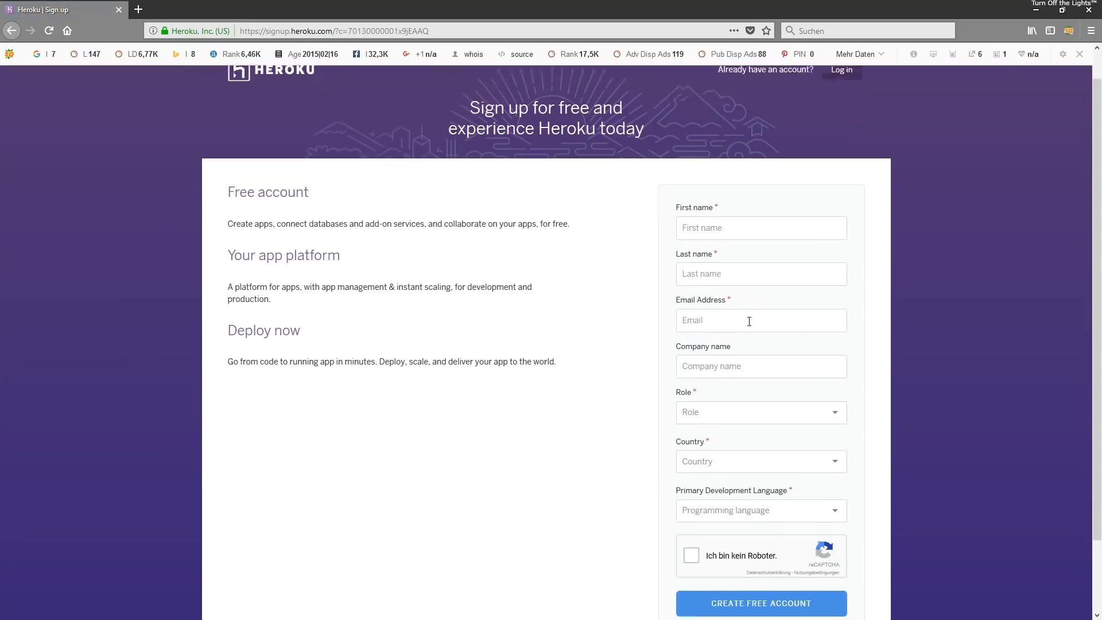
pyautogui.scroll(-3)
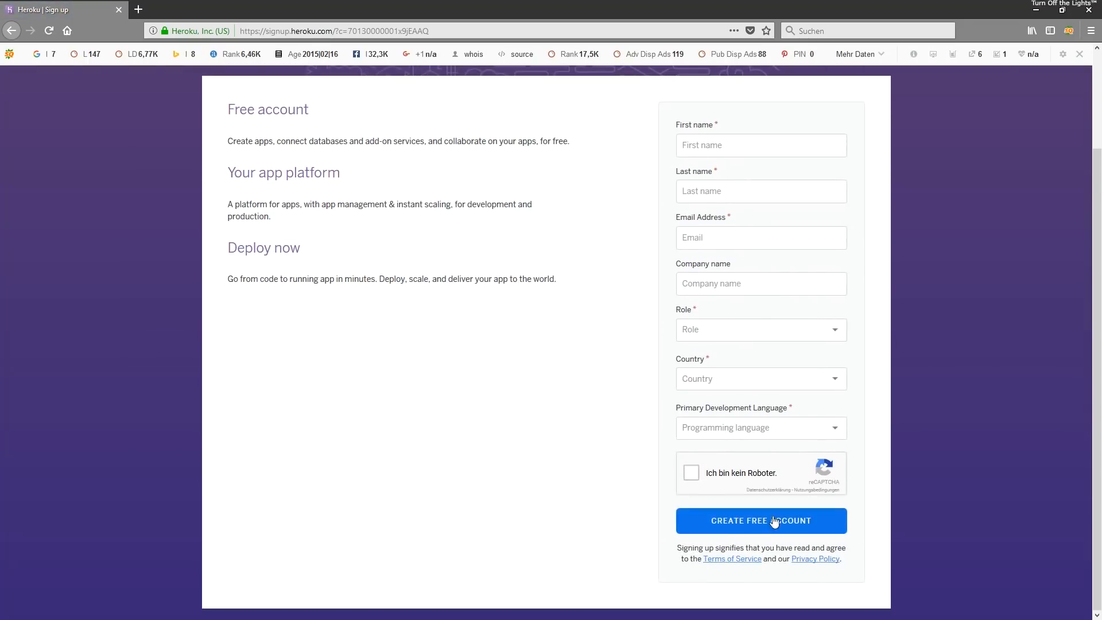
pyautogui.click(760, 521)
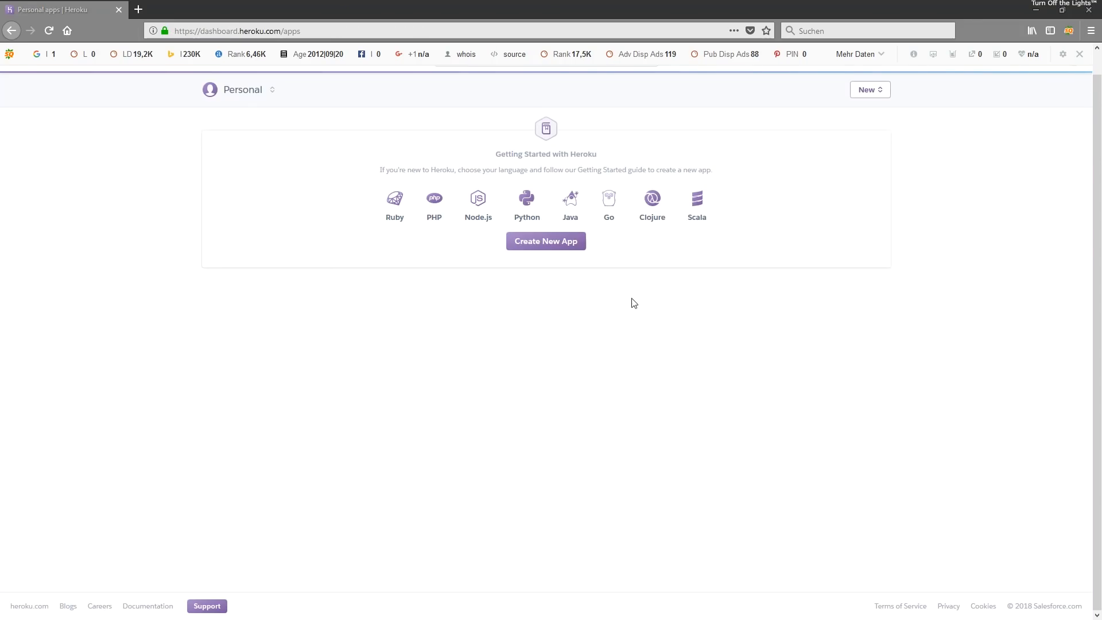
pyautogui.moveTo(876, 90)
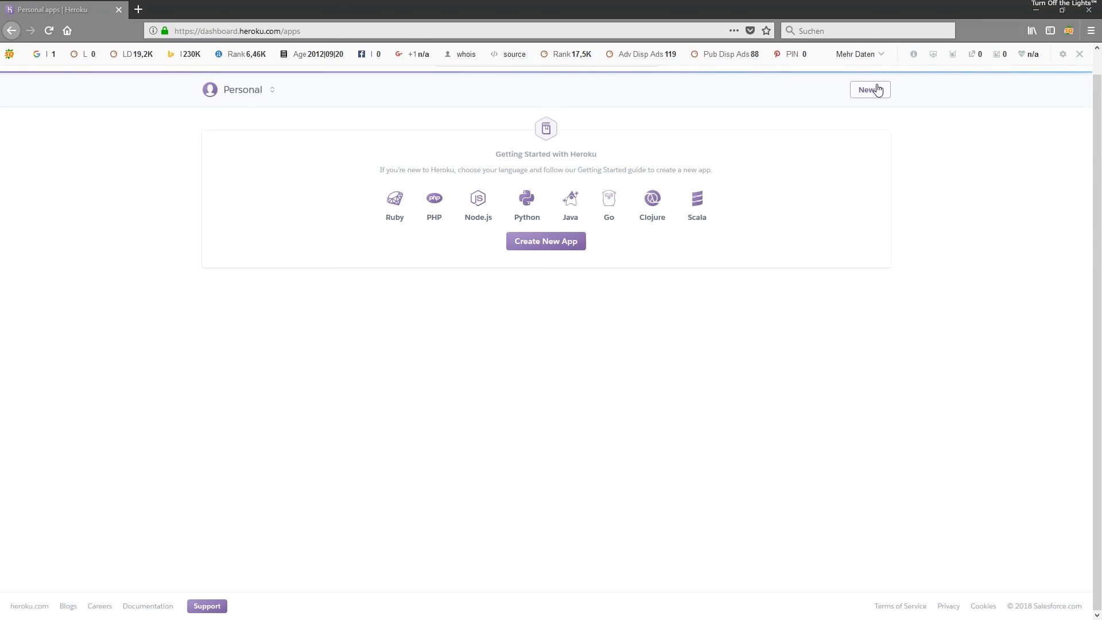
# Create the Heroku app html5radioplayer3us in the United States region
pyautogui.click(870, 89)
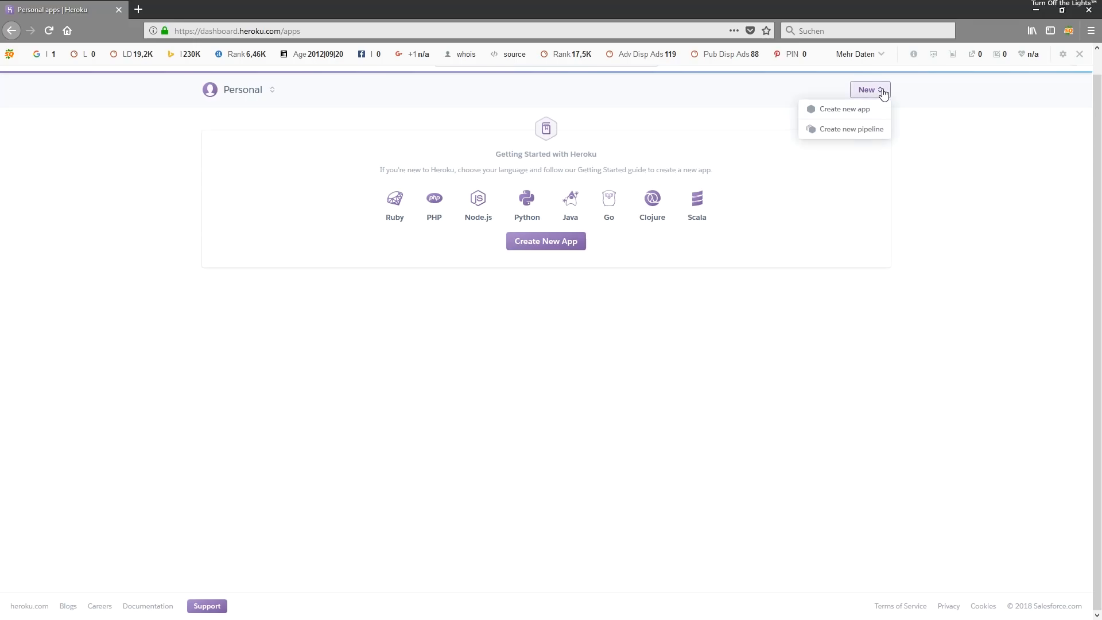
pyautogui.click(844, 109)
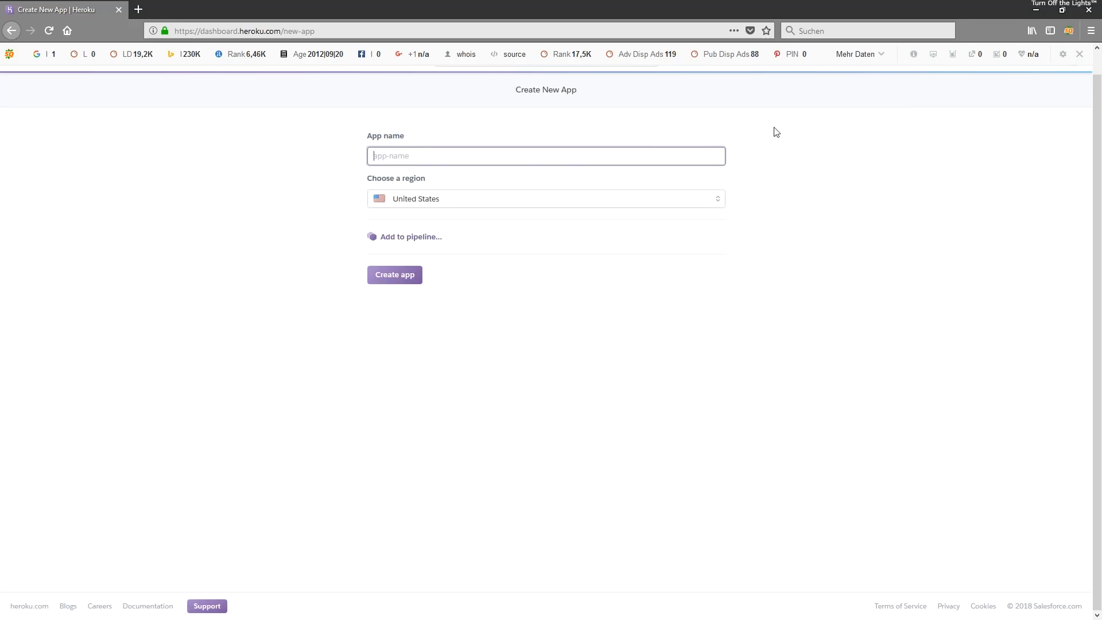
pyautogui.write('html5radioplayer3us')
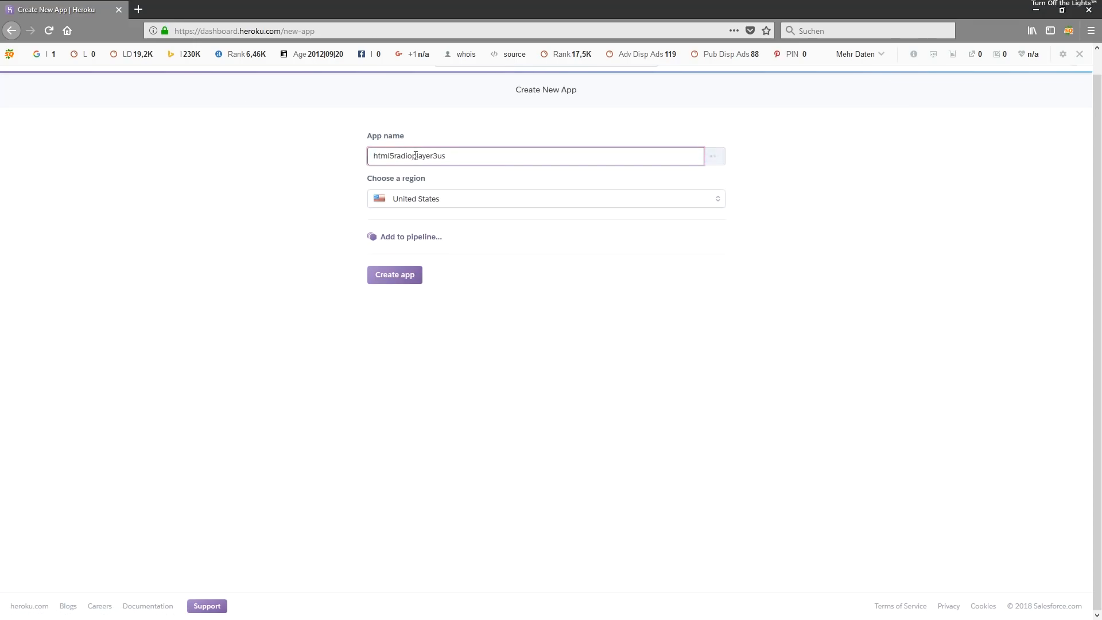
pyautogui.click(547, 199)
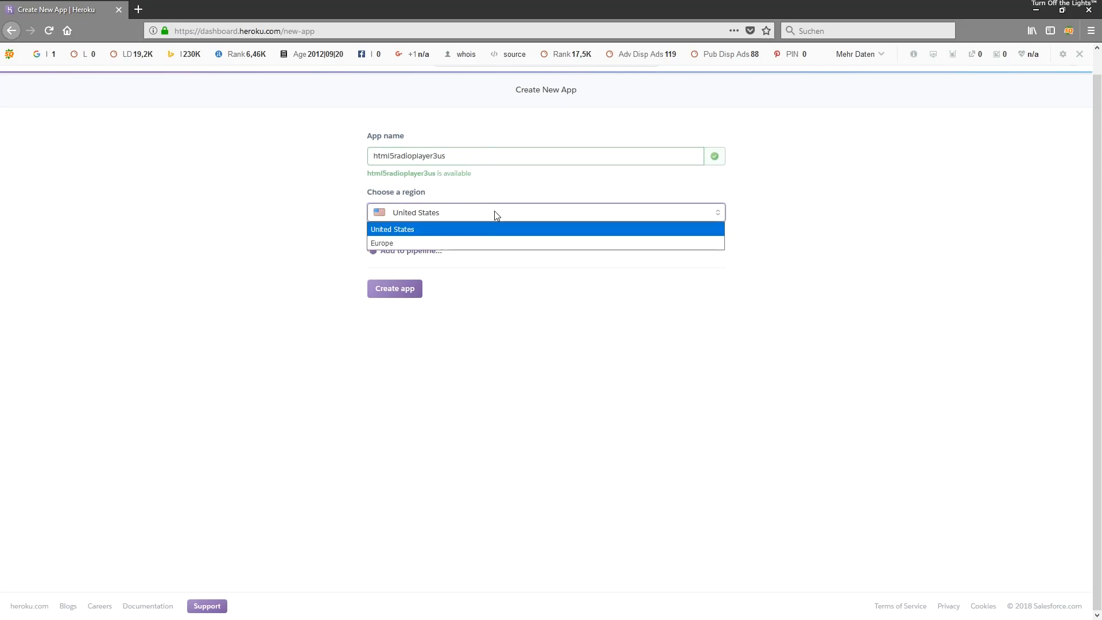
pyautogui.click(393, 229)
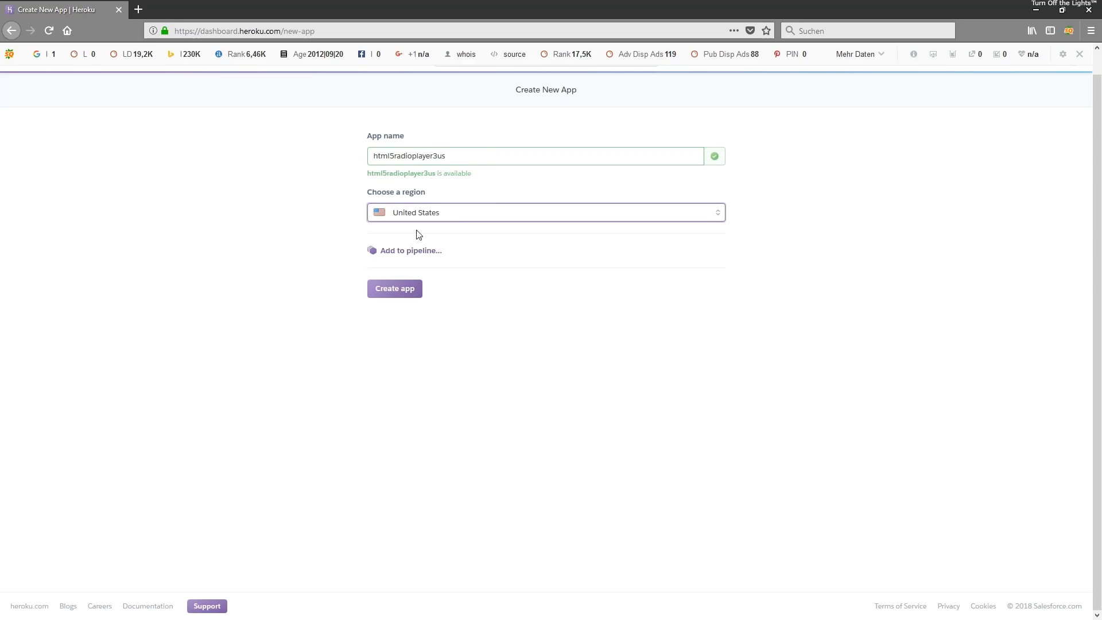
pyautogui.click(394, 288)
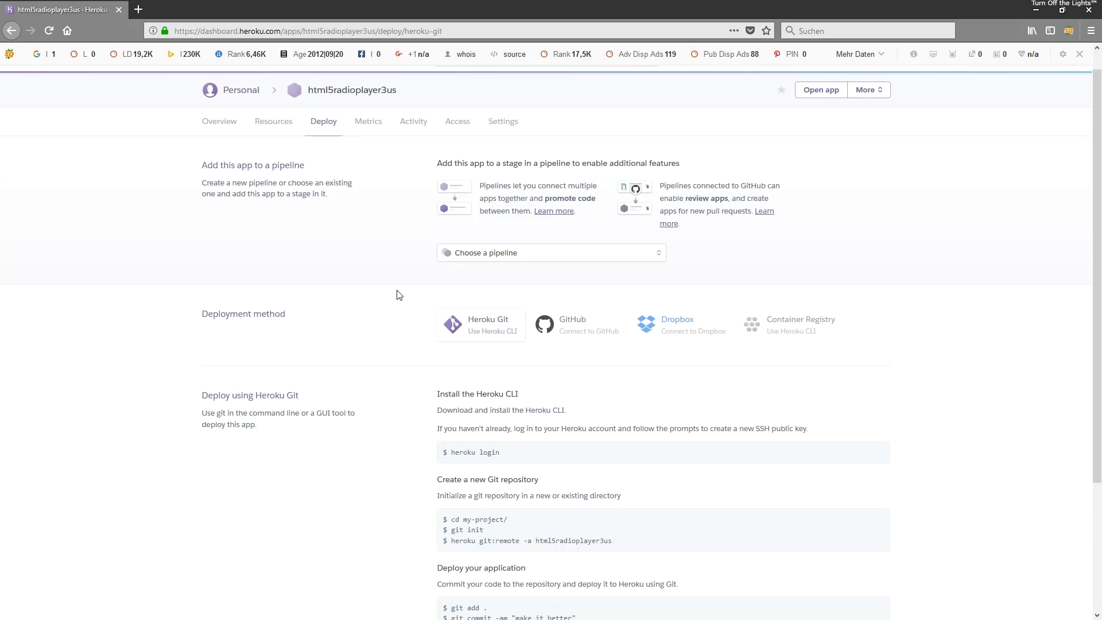
pyautogui.scroll(-3)
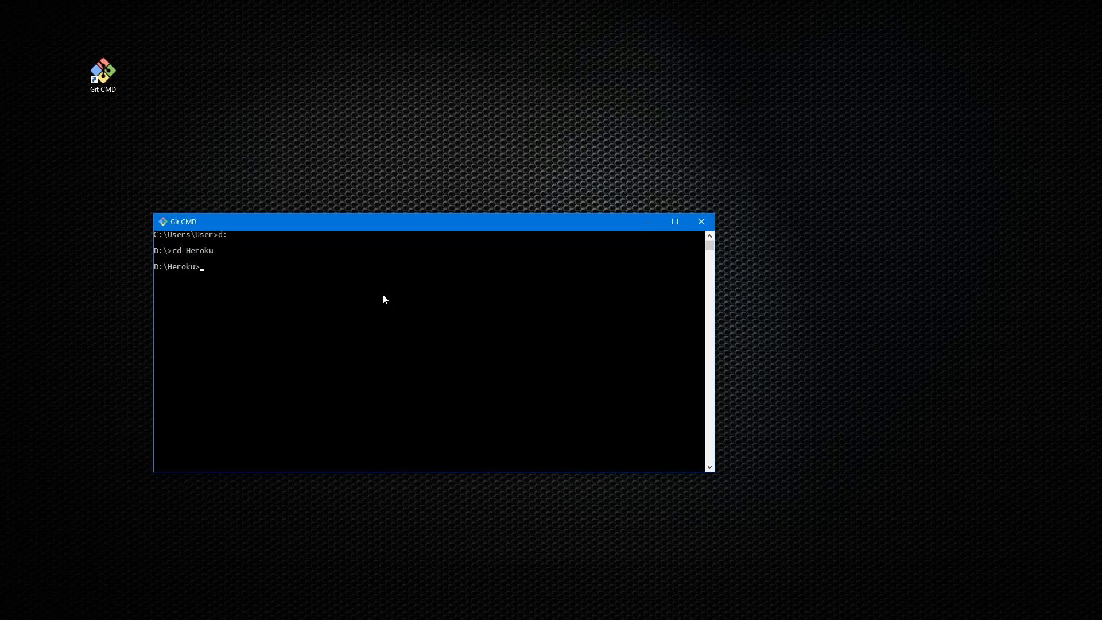
# List the D:\Heroku files with dir, then log in to Heroku via heroku login
pyautogui.write('dir')
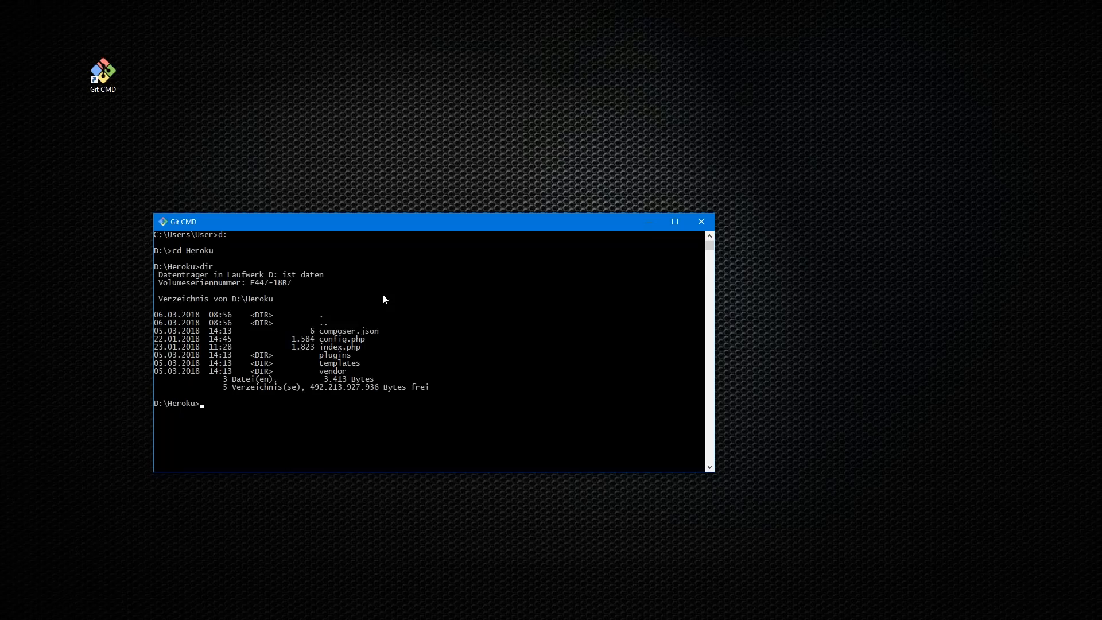
pyautogui.write('heroku login')
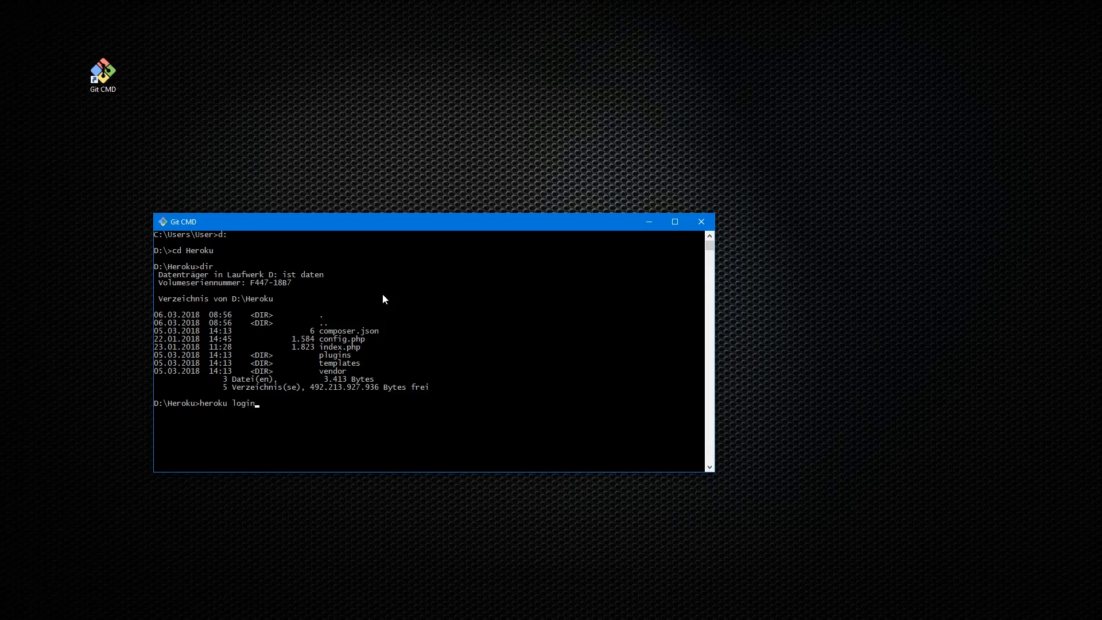
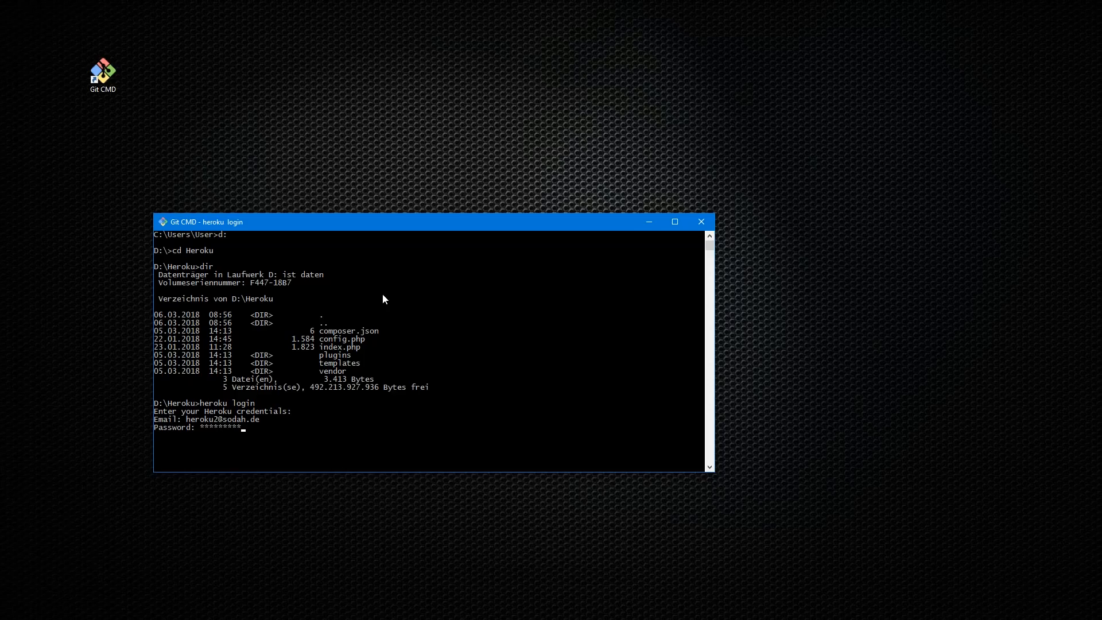
pyautogui.press('Enter')
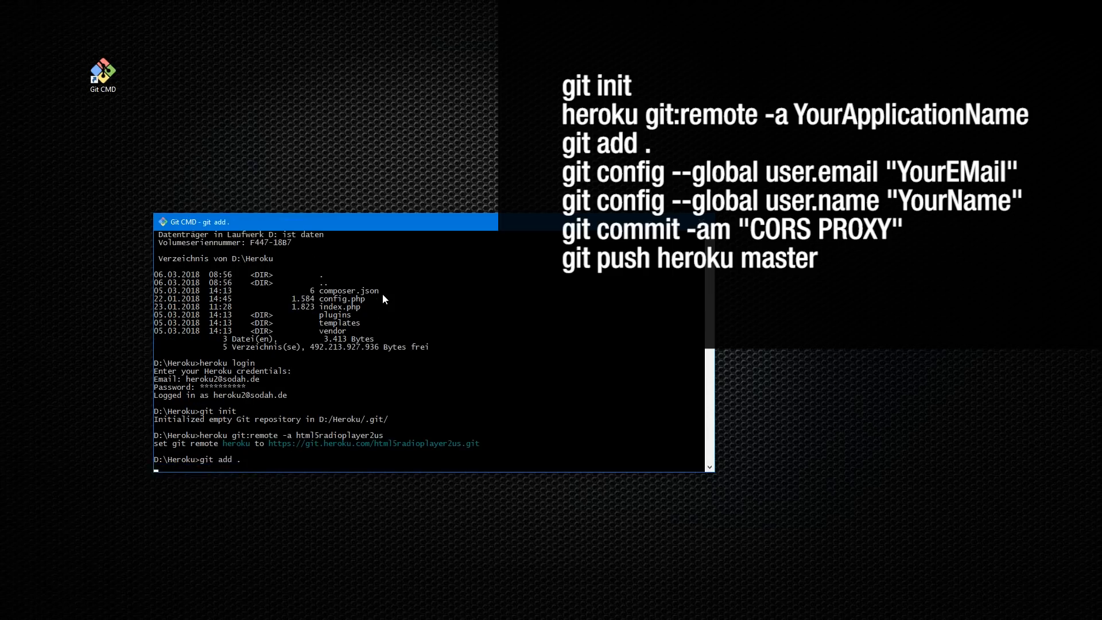
# Set the global Git user.email before committing and pushing to the Heroku remote
pyautogui.write('git config --global user.email "he')
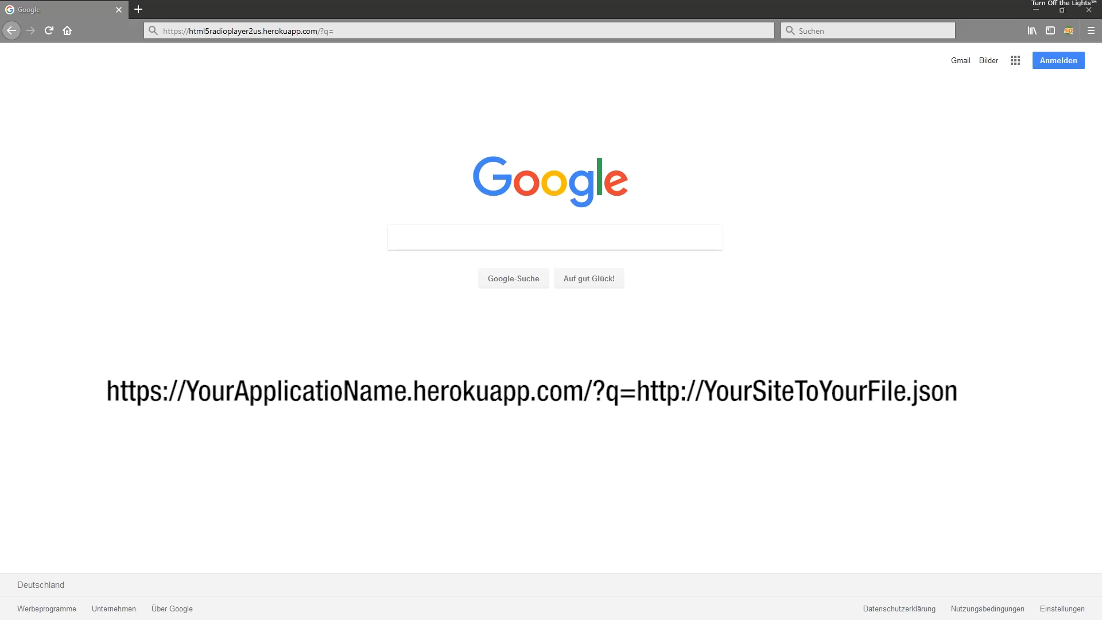
pyautogui.click(262, 31)
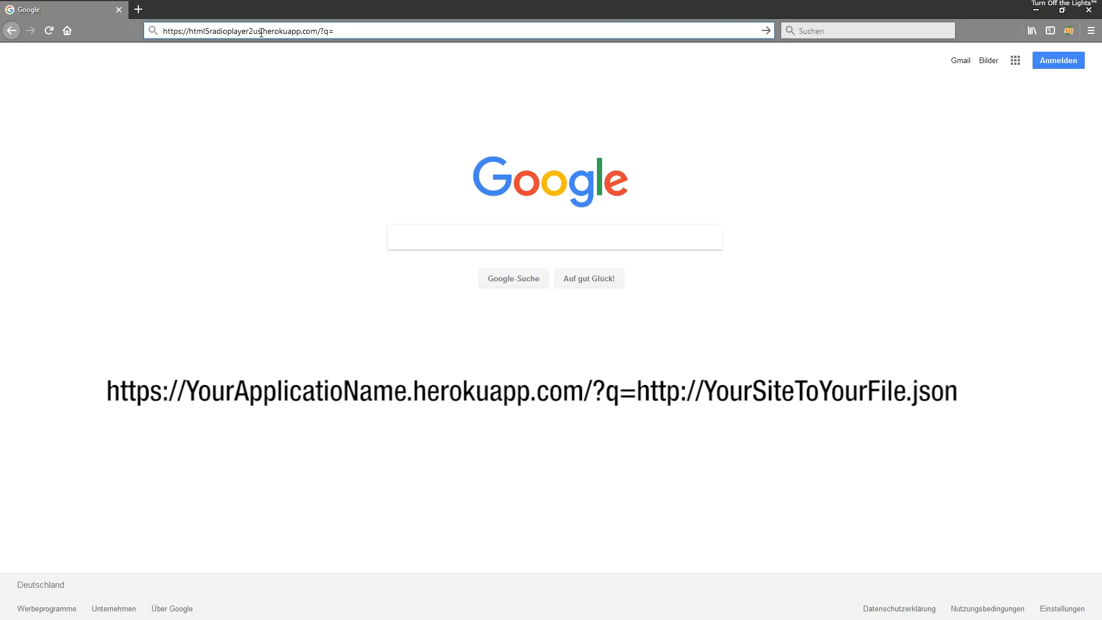
pyautogui.doubleClick(234, 31)
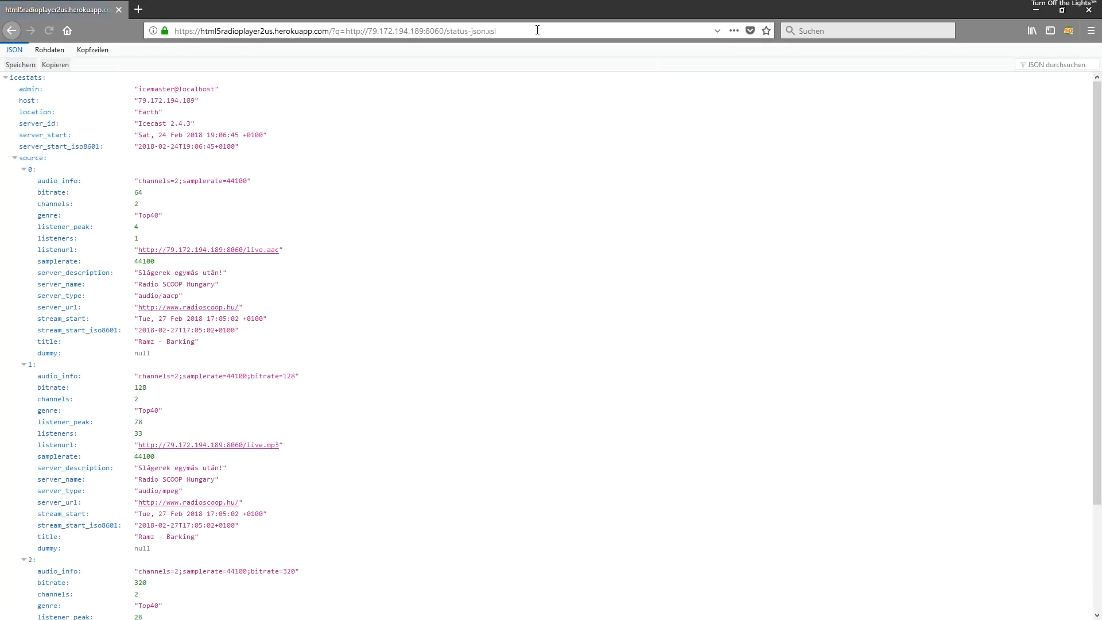
pyautogui.scroll(-3)
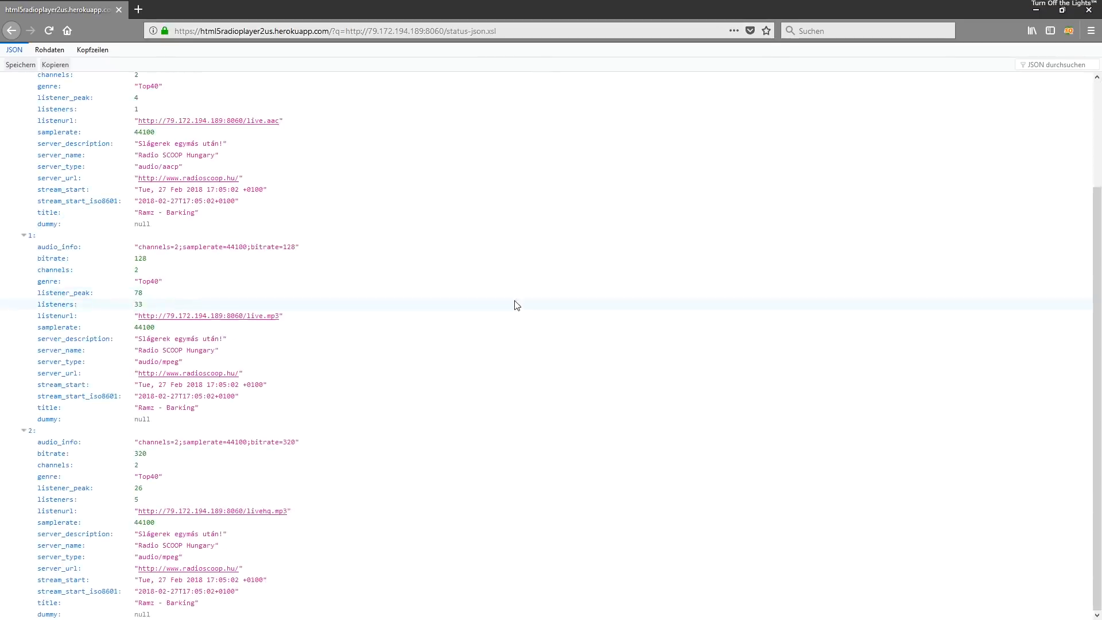
pyautogui.scroll(3)
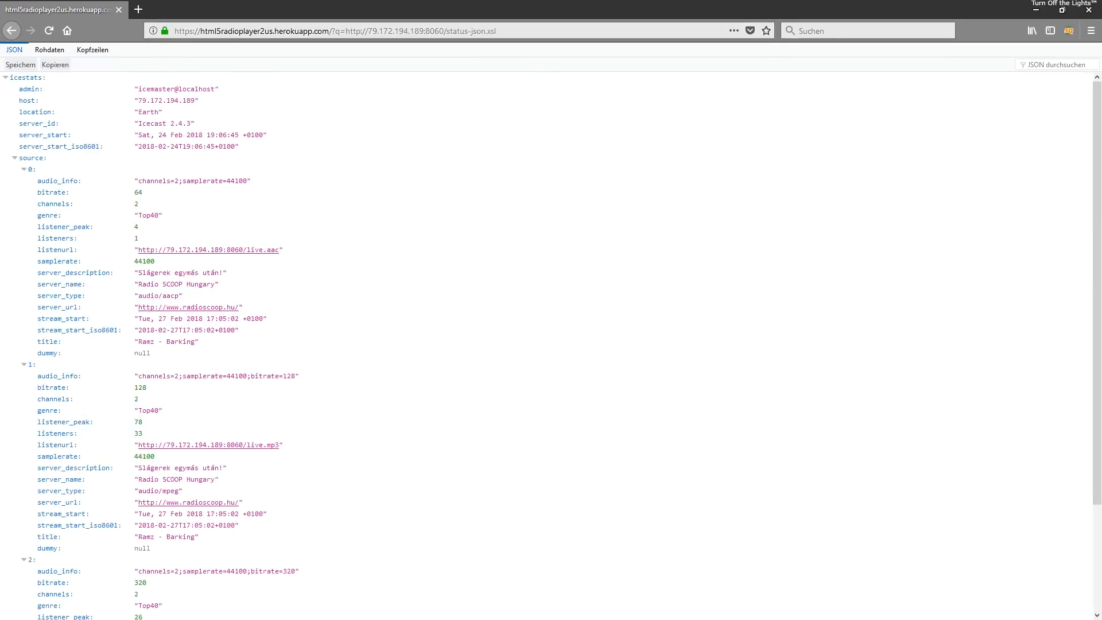